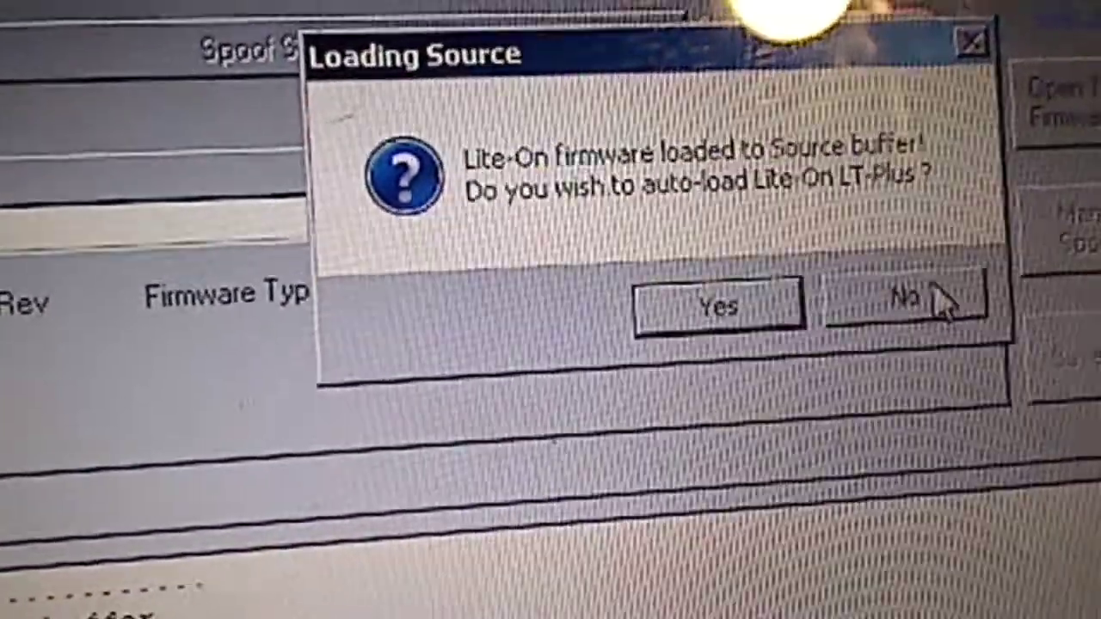
- Answer No to the Loading Source prompt offering to auto-load Lite-On LT-Plus firmware
click(911, 301)
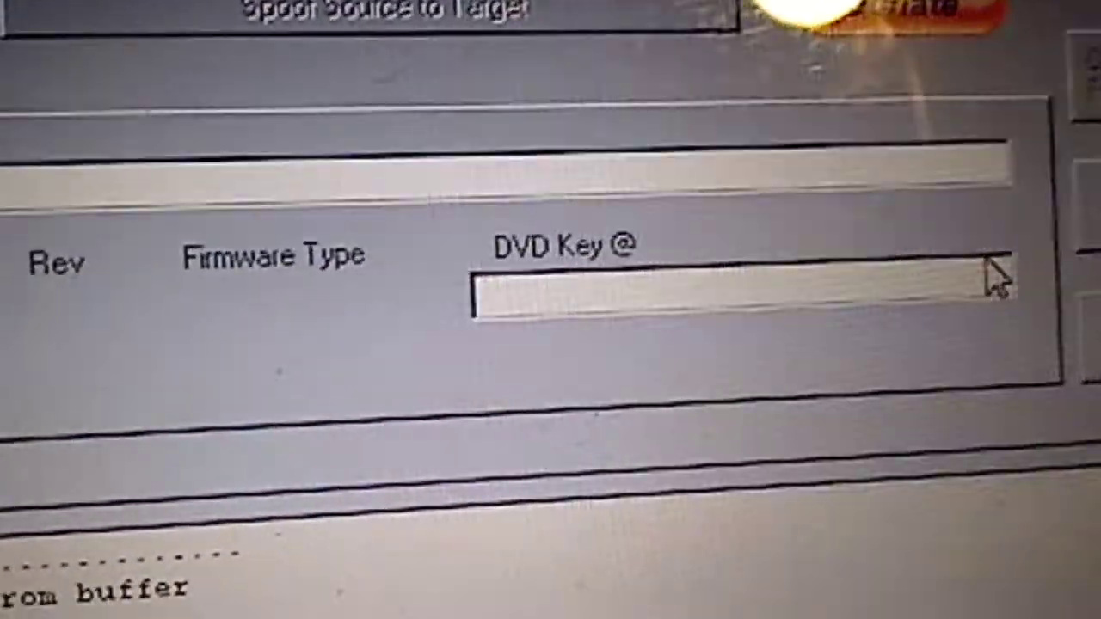